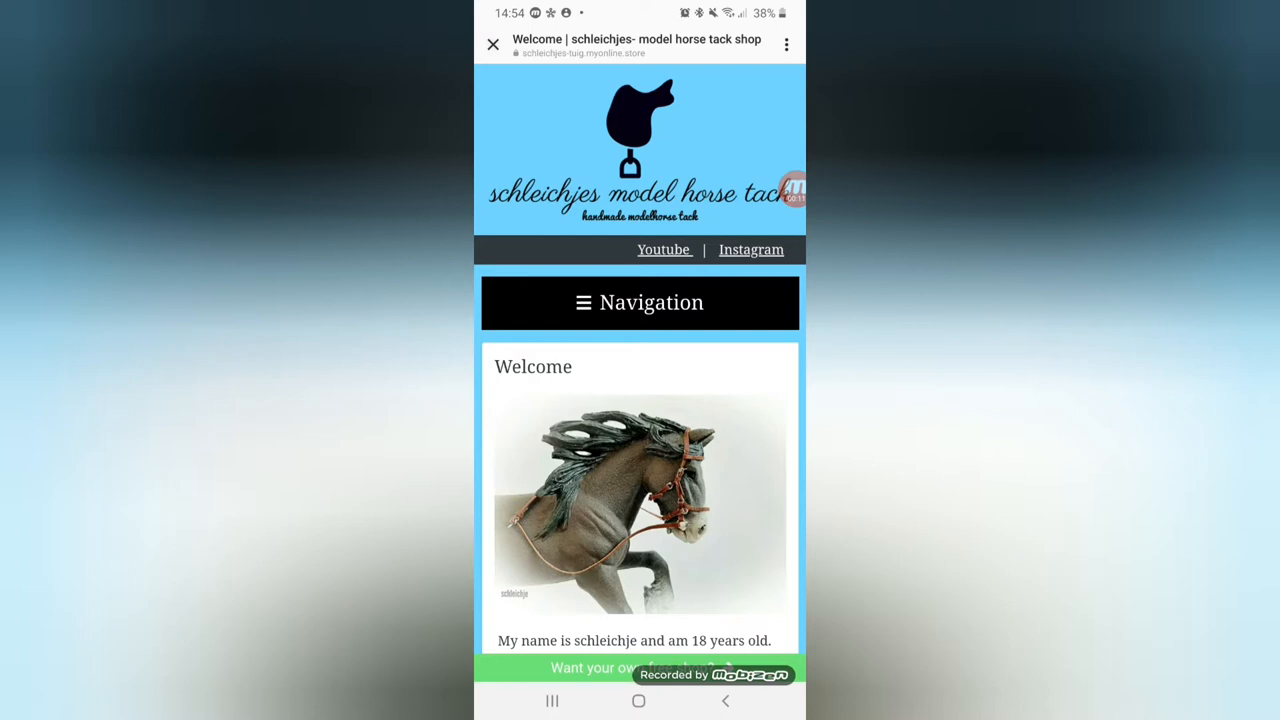
Step: Expand the shop menu and go to the Commision slots page
left_click(639, 302)
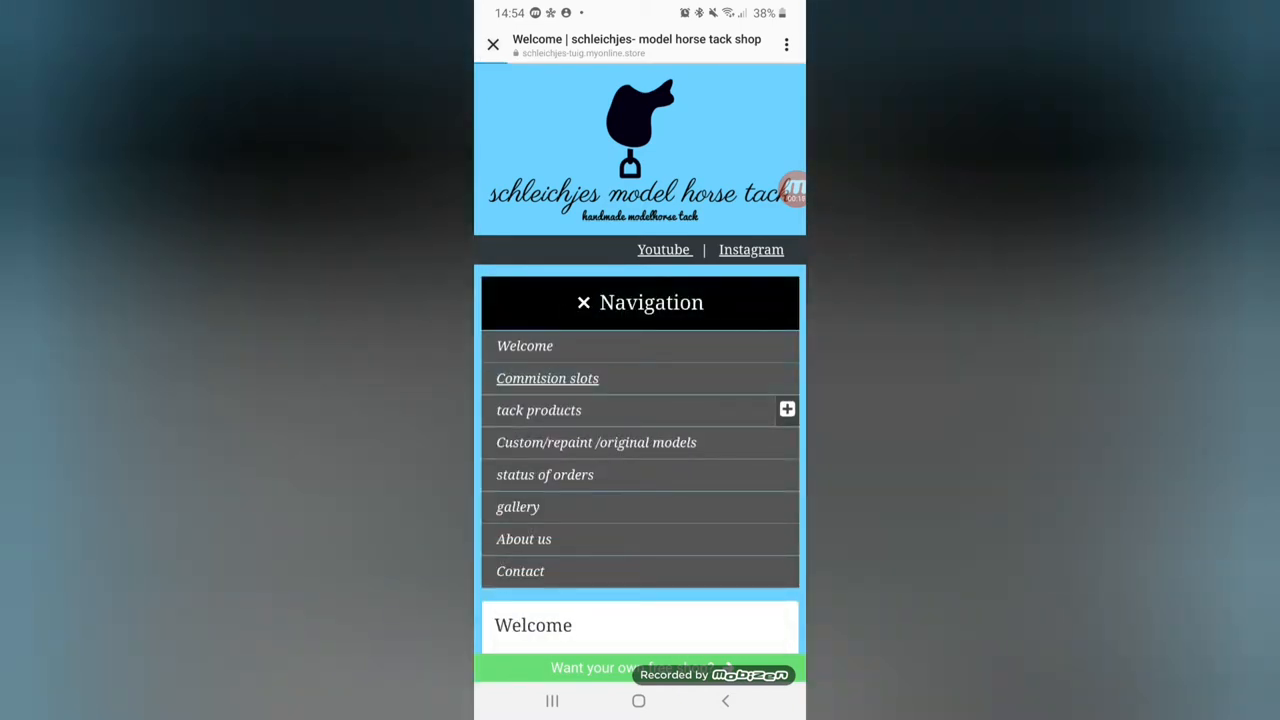
left_click(547, 378)
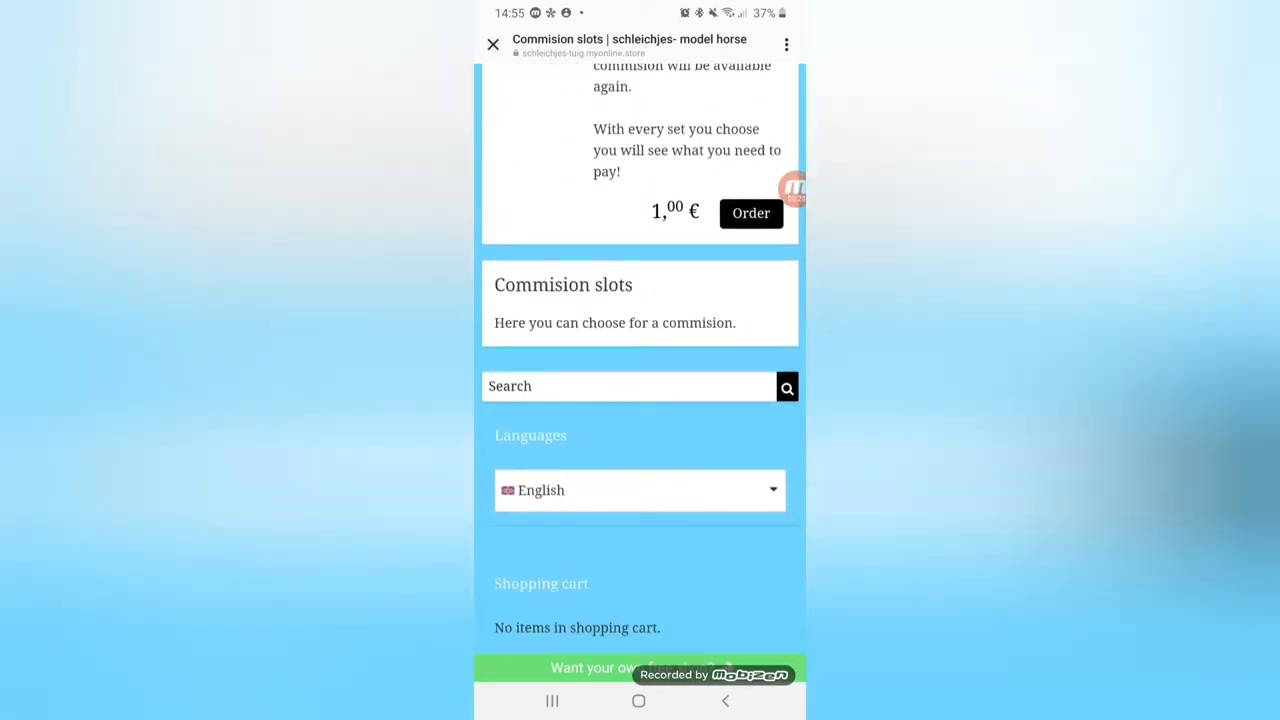
Step: Scroll through the Commision slots page with its 1.00 € order option
scroll("up", 3)
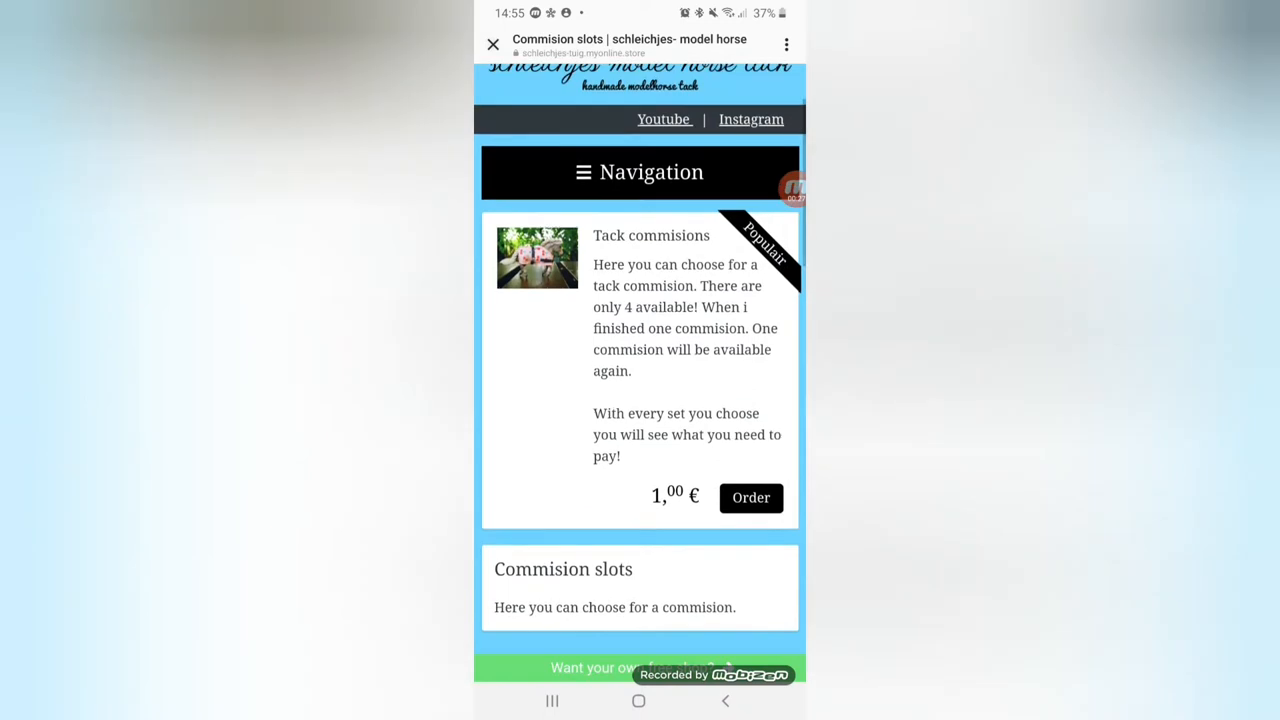
scroll("down", 3)
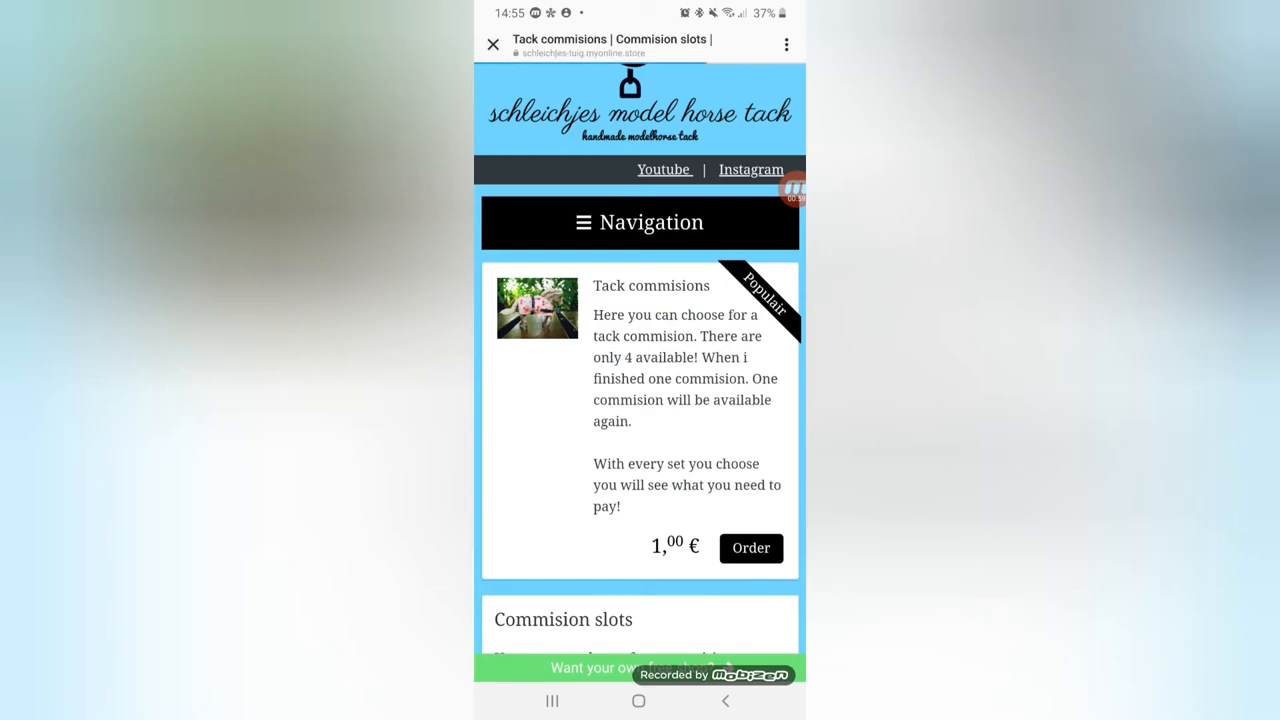
Step: Open the Tack commisions product page and scroll its details
left_click(750, 548)
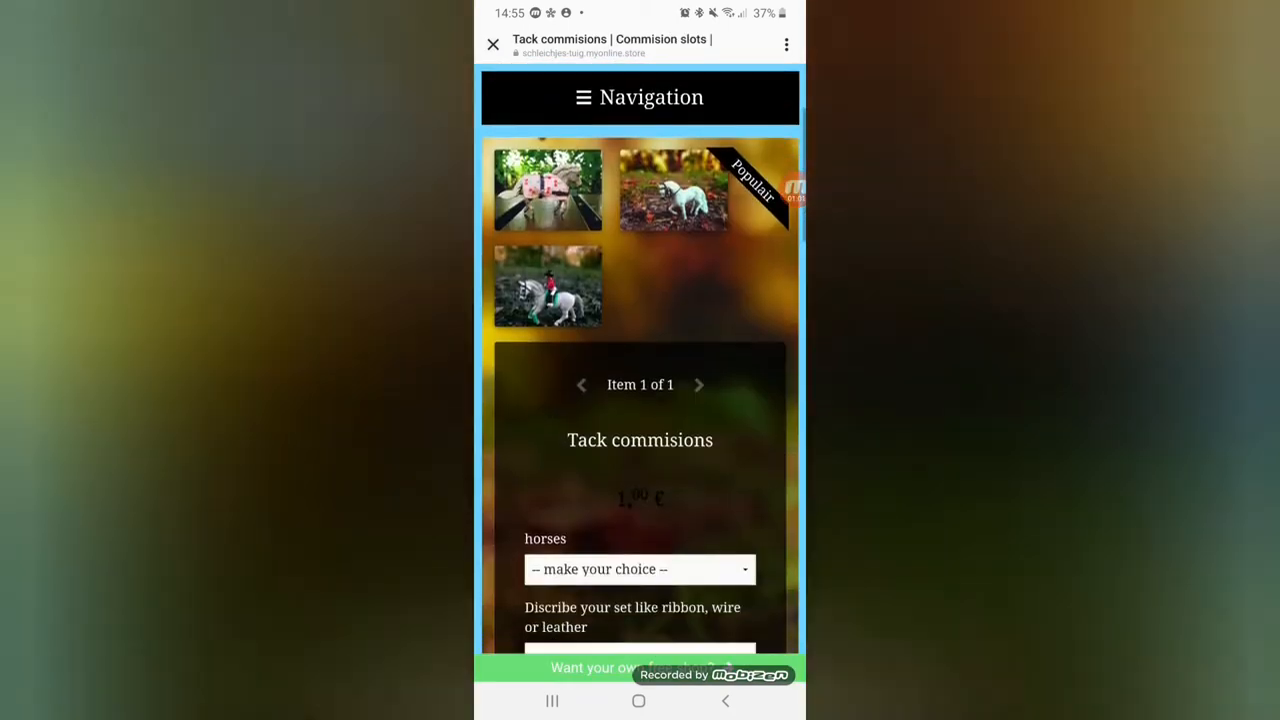
scroll("down", 3)
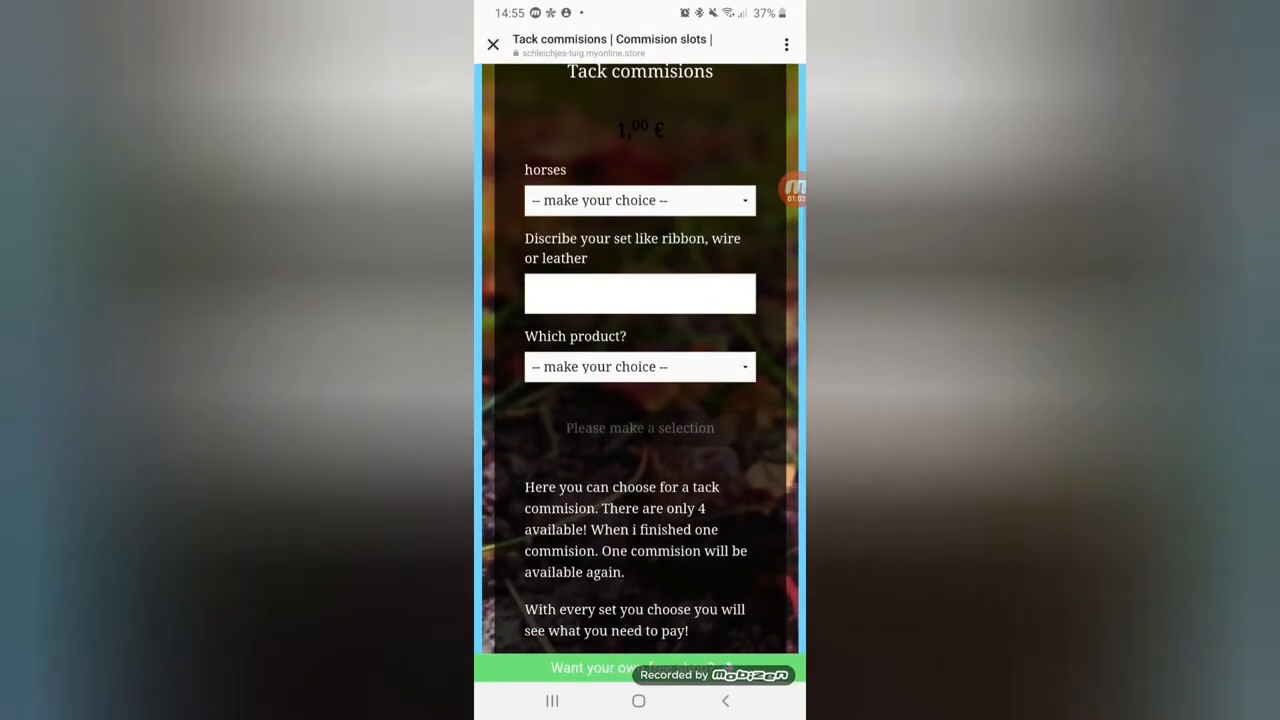
scroll("down", 3)
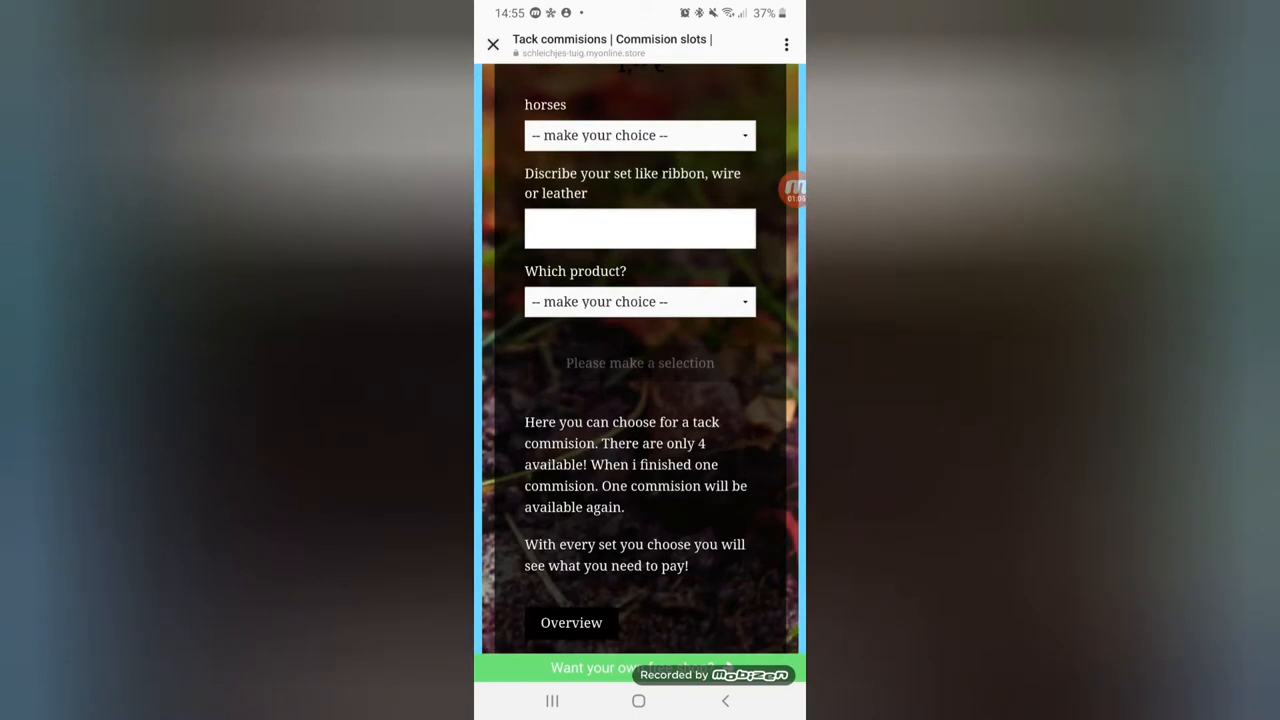
Step: Browse the 'Which product?' dropdown options and their extra costs
left_click(640, 301)
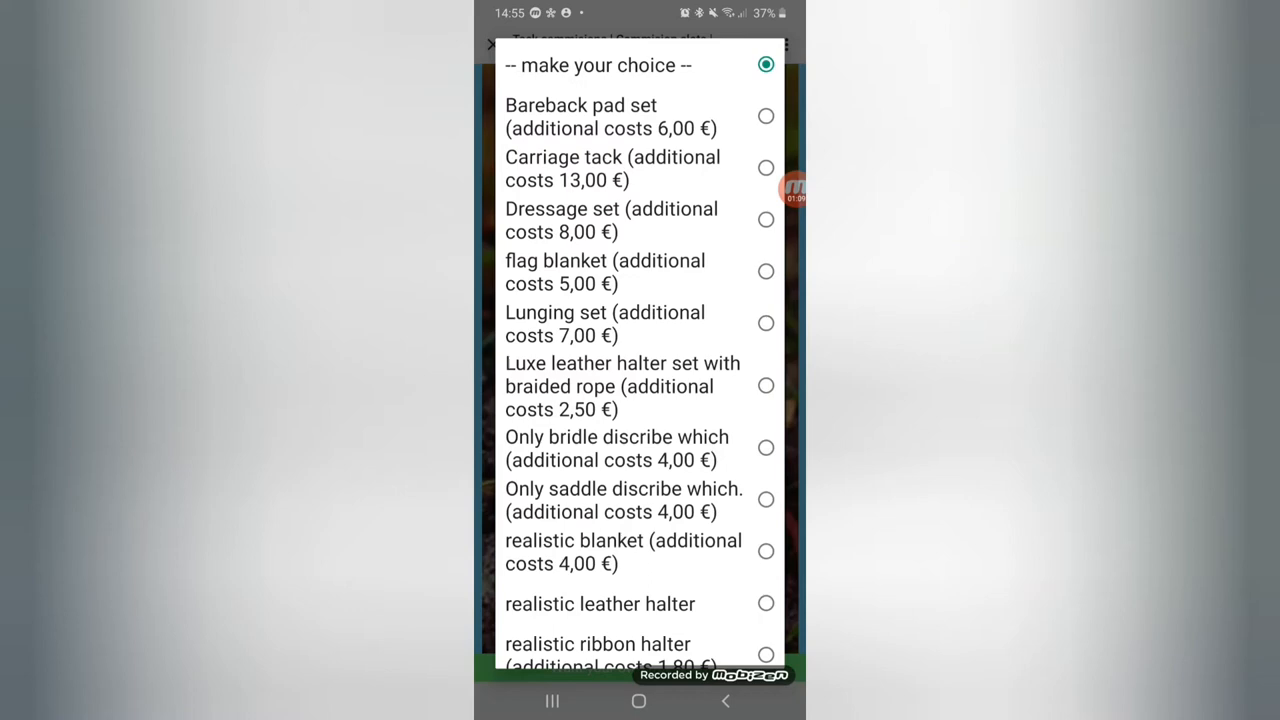
scroll("down", 3)
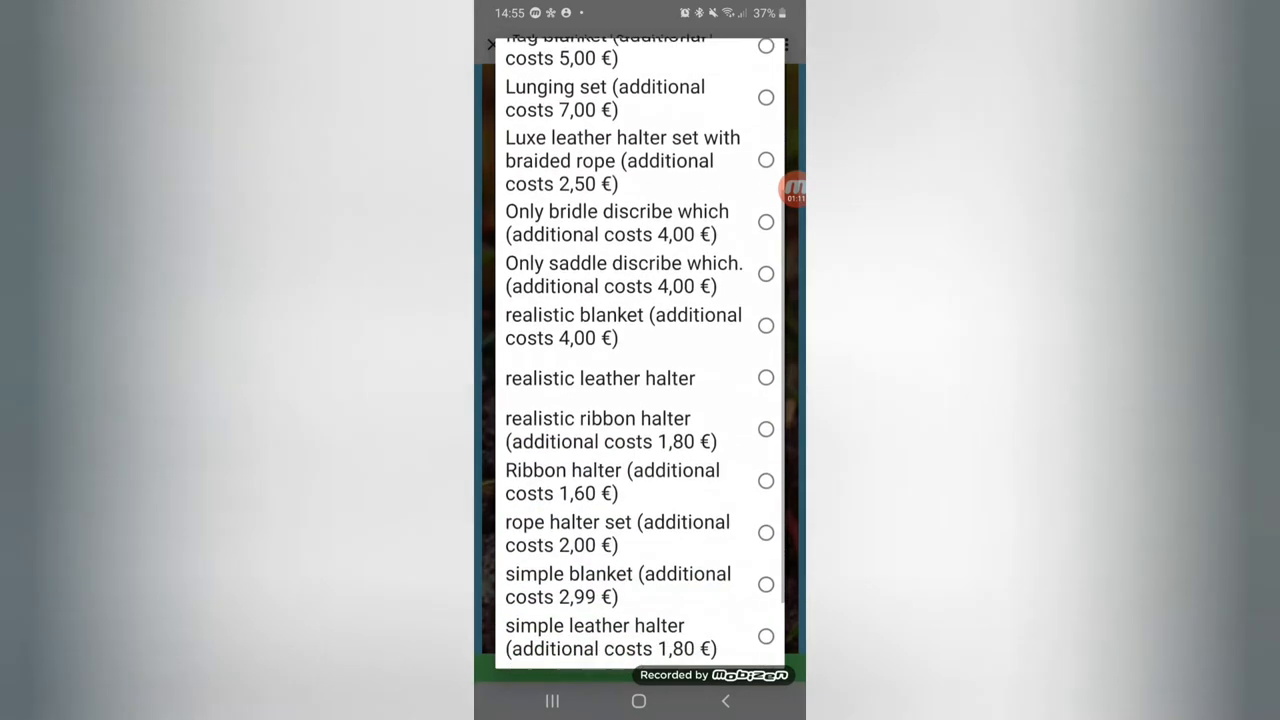
scroll("down", 3)
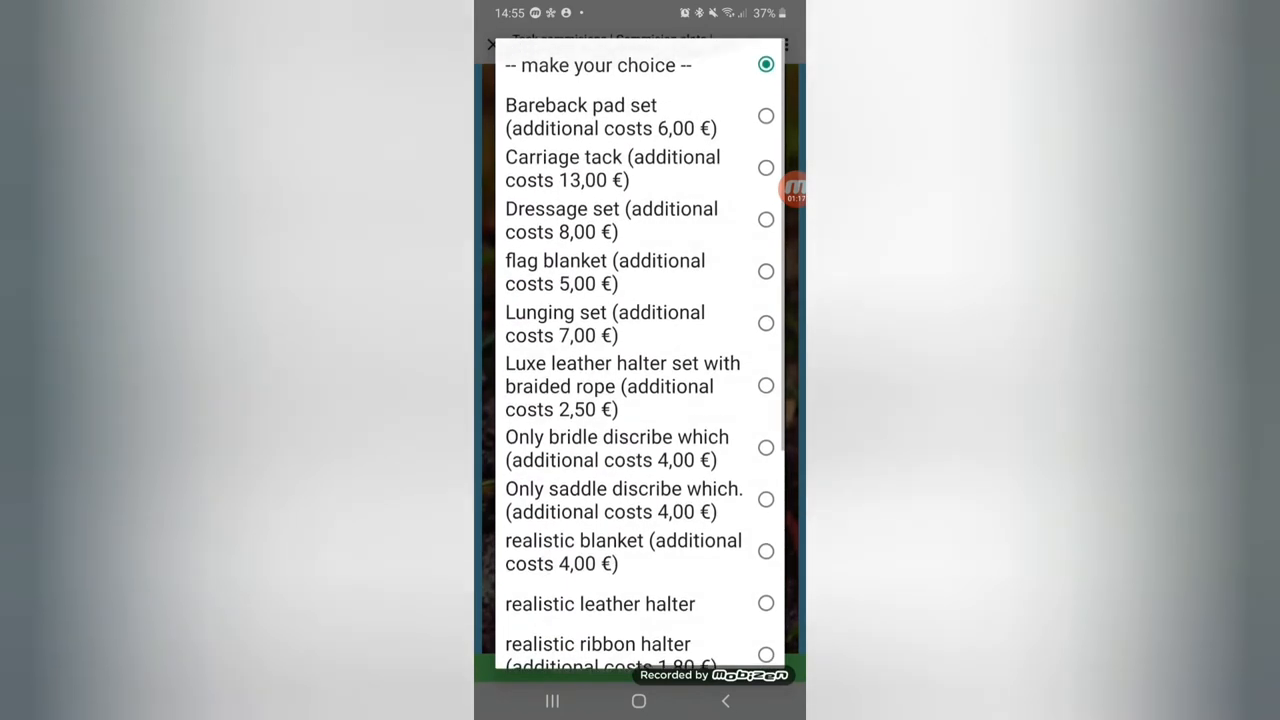
scroll("down", 3)
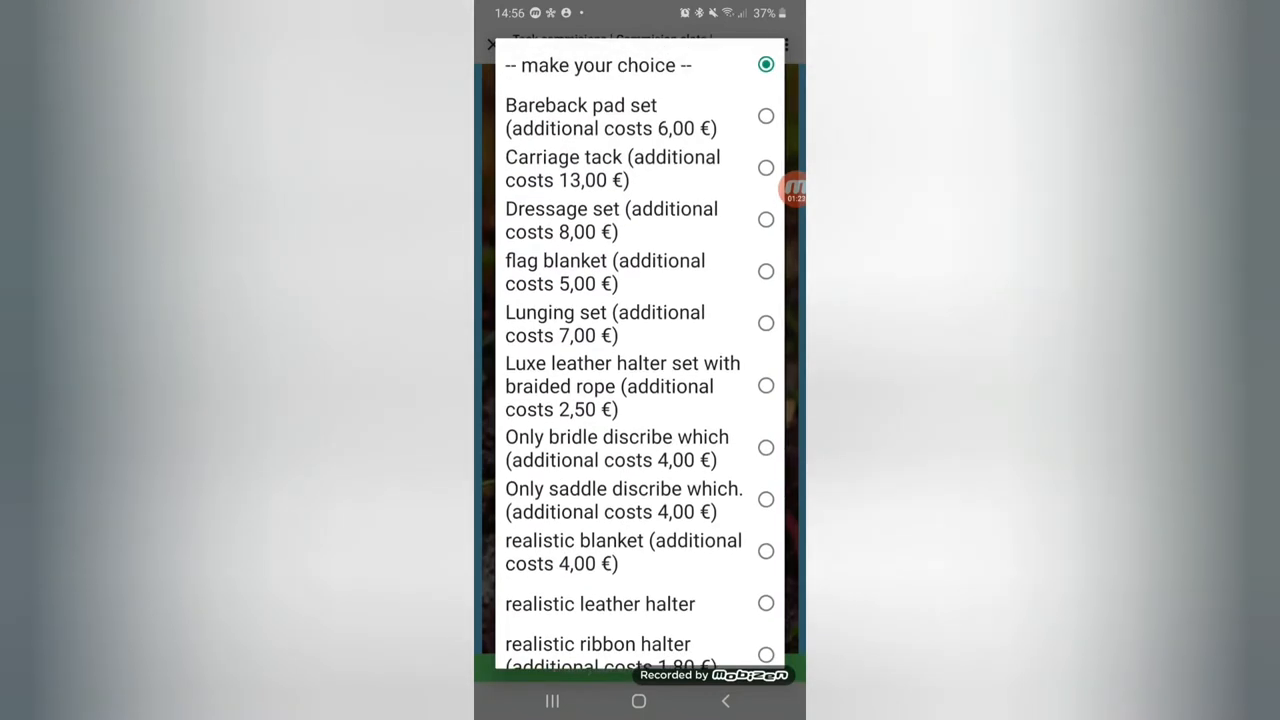
scroll("down", 3)
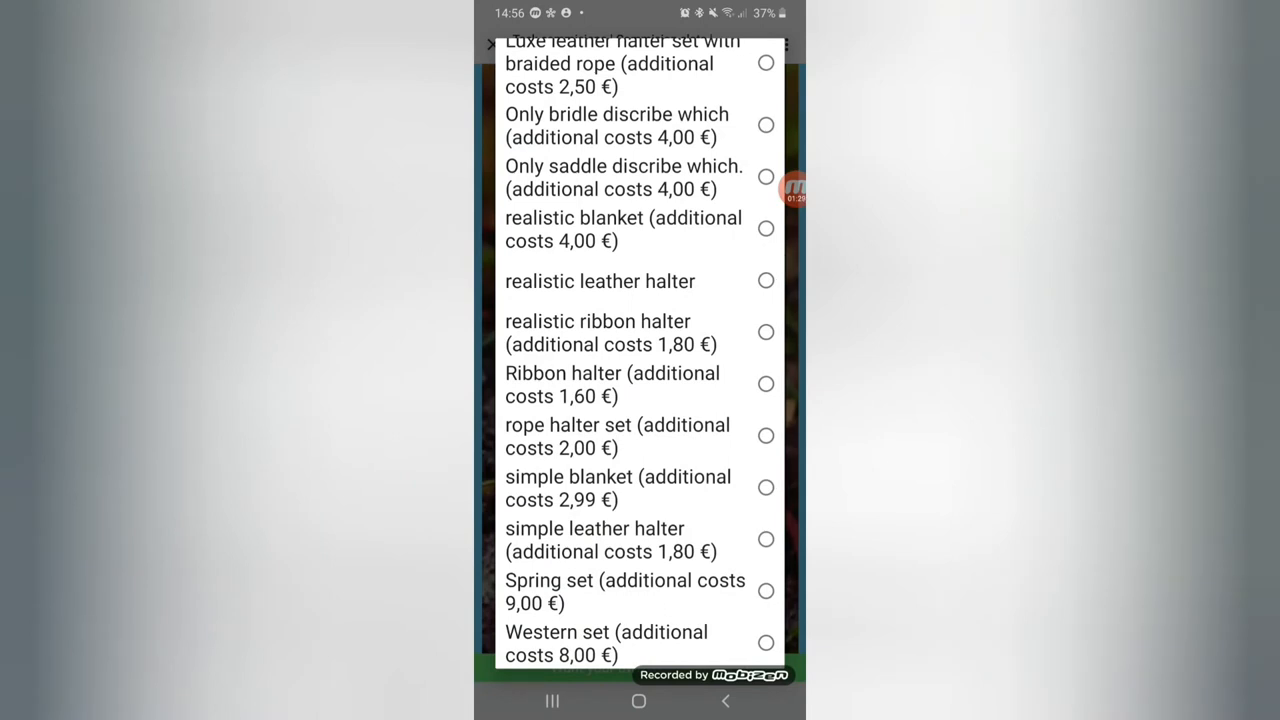
scroll("down", 3)
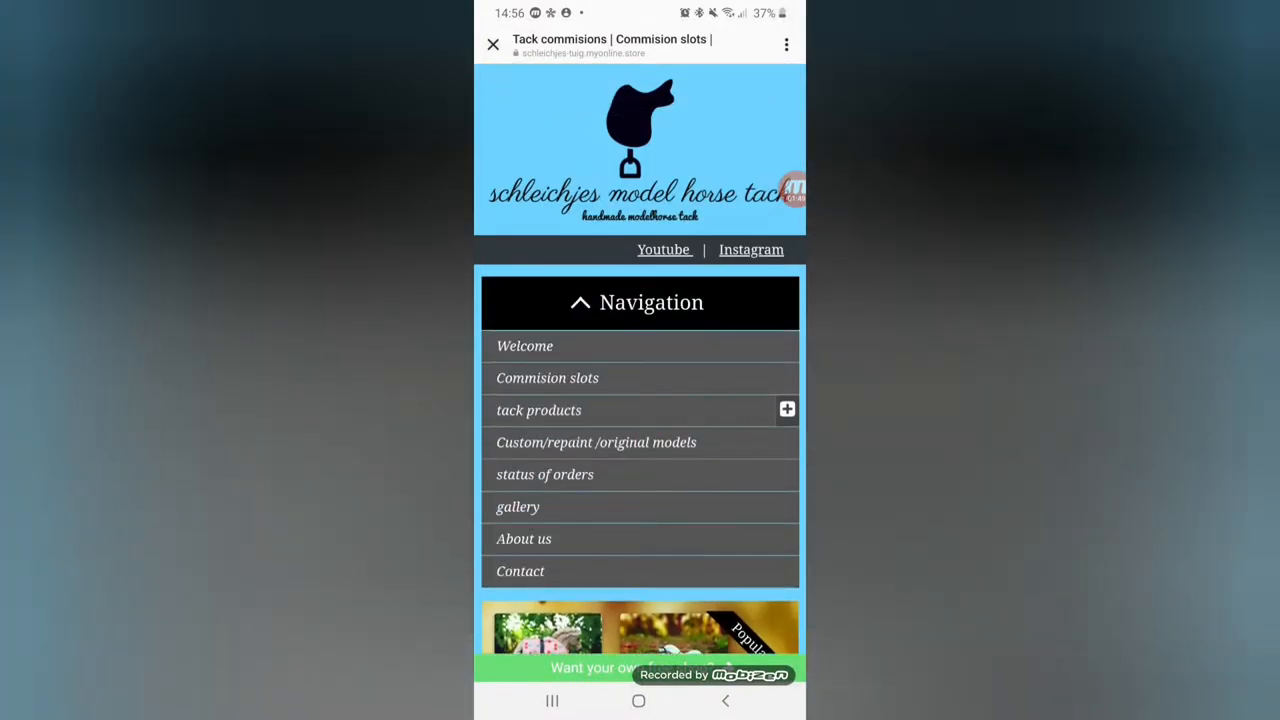
Step: Open loose materials under tack products and browse hardware sets, leather and glues
left_click(786, 409)
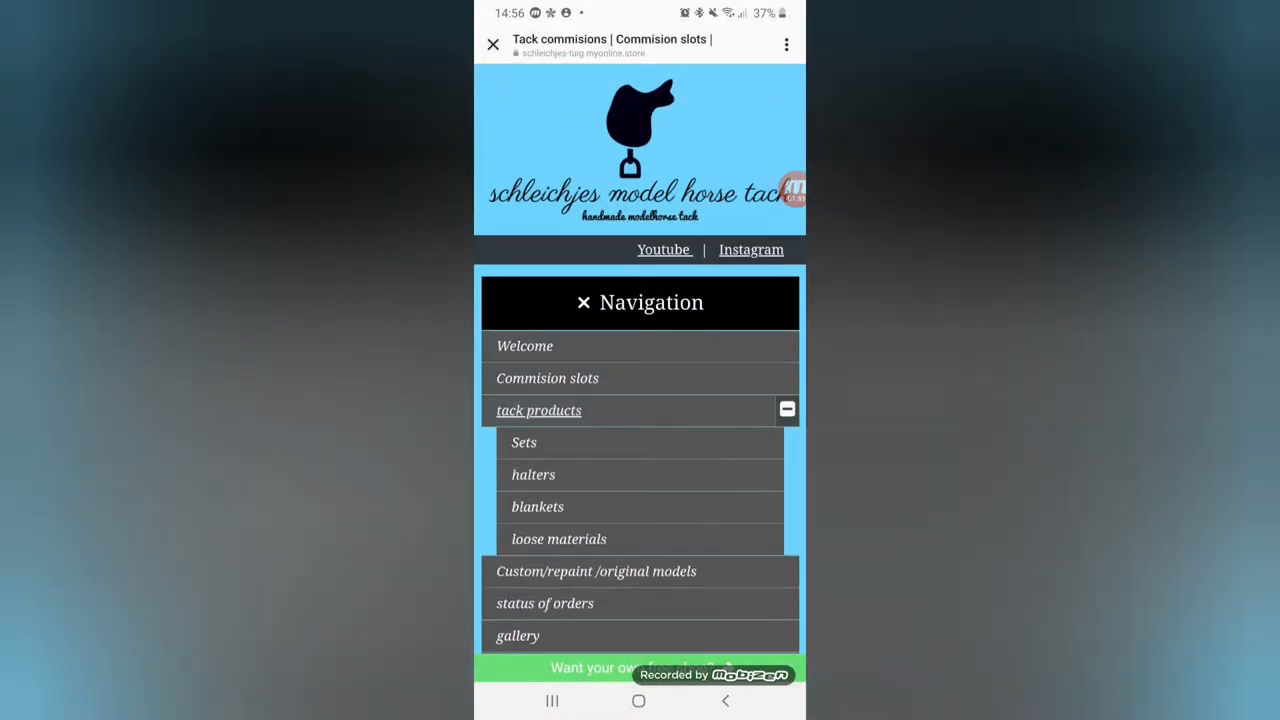
scroll("down", 3)
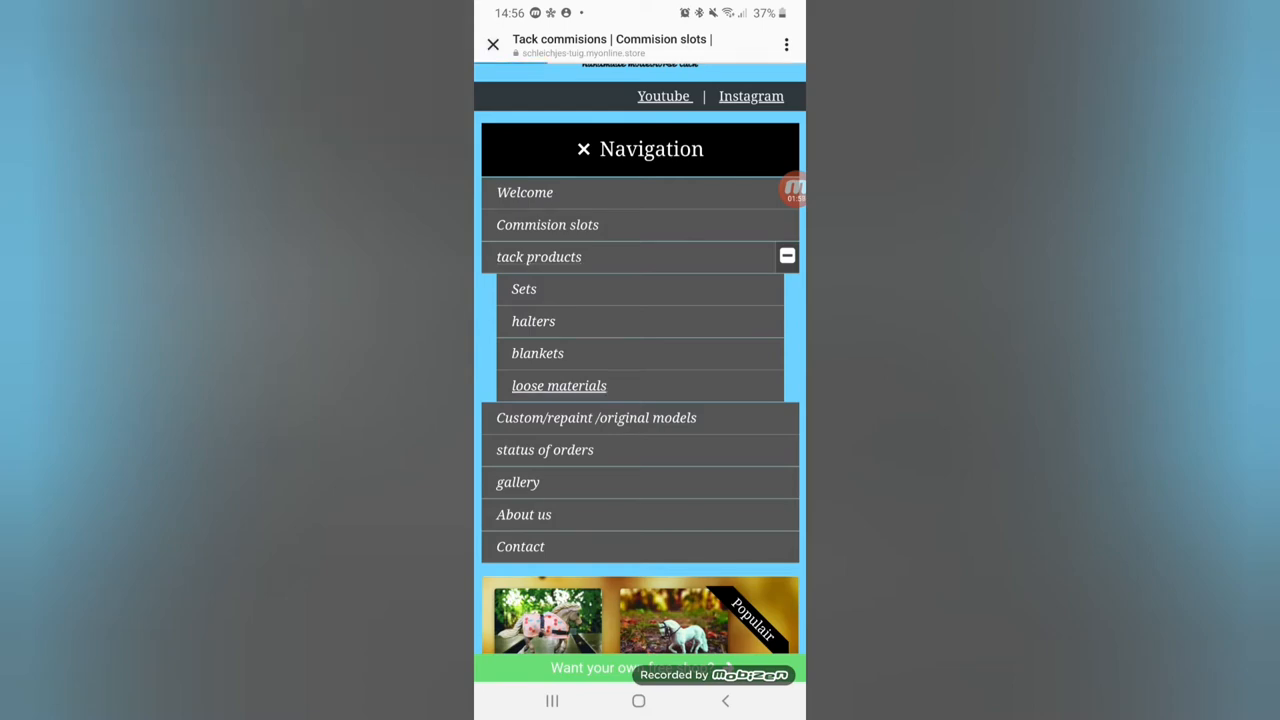
left_click(558, 385)
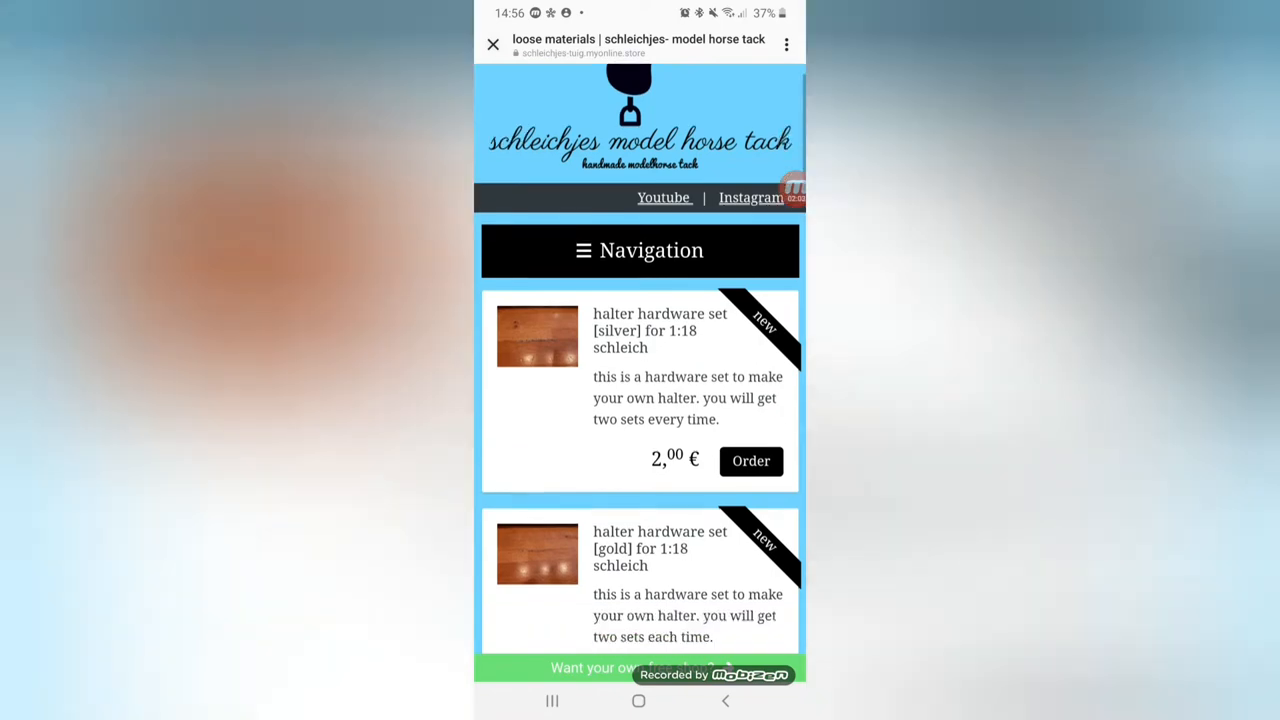
scroll("down", 3)
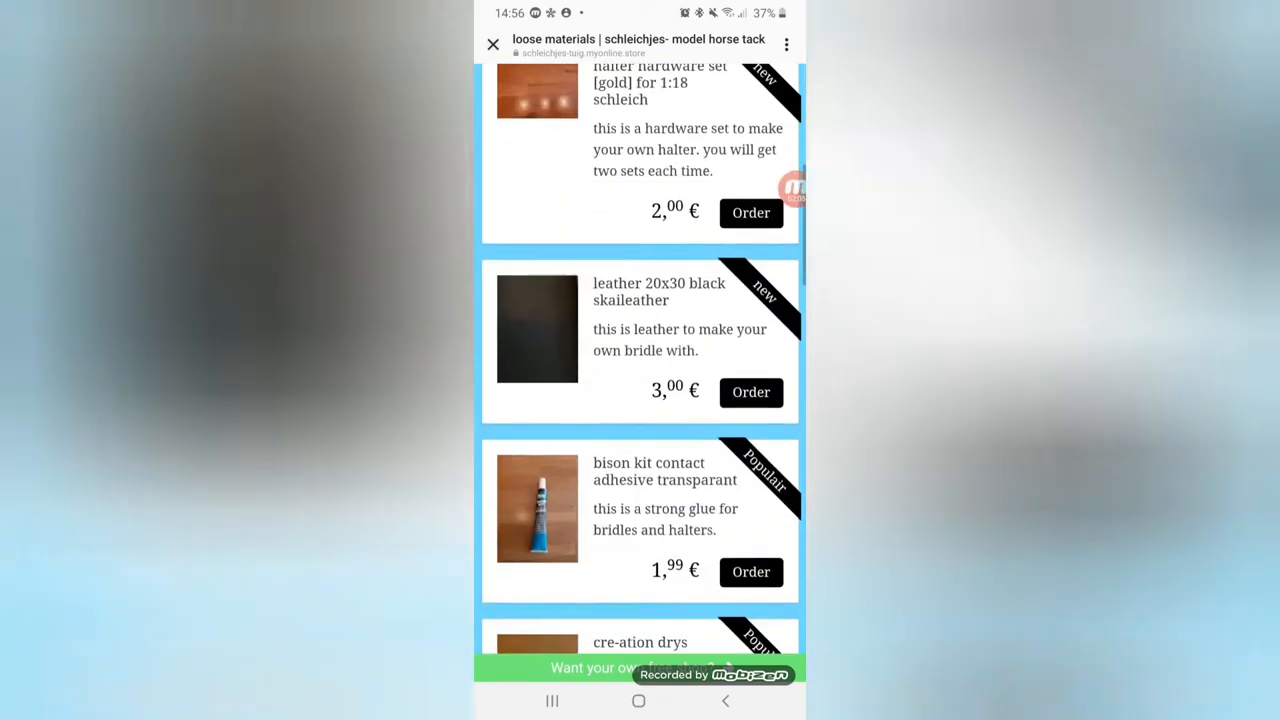
scroll("down", 3)
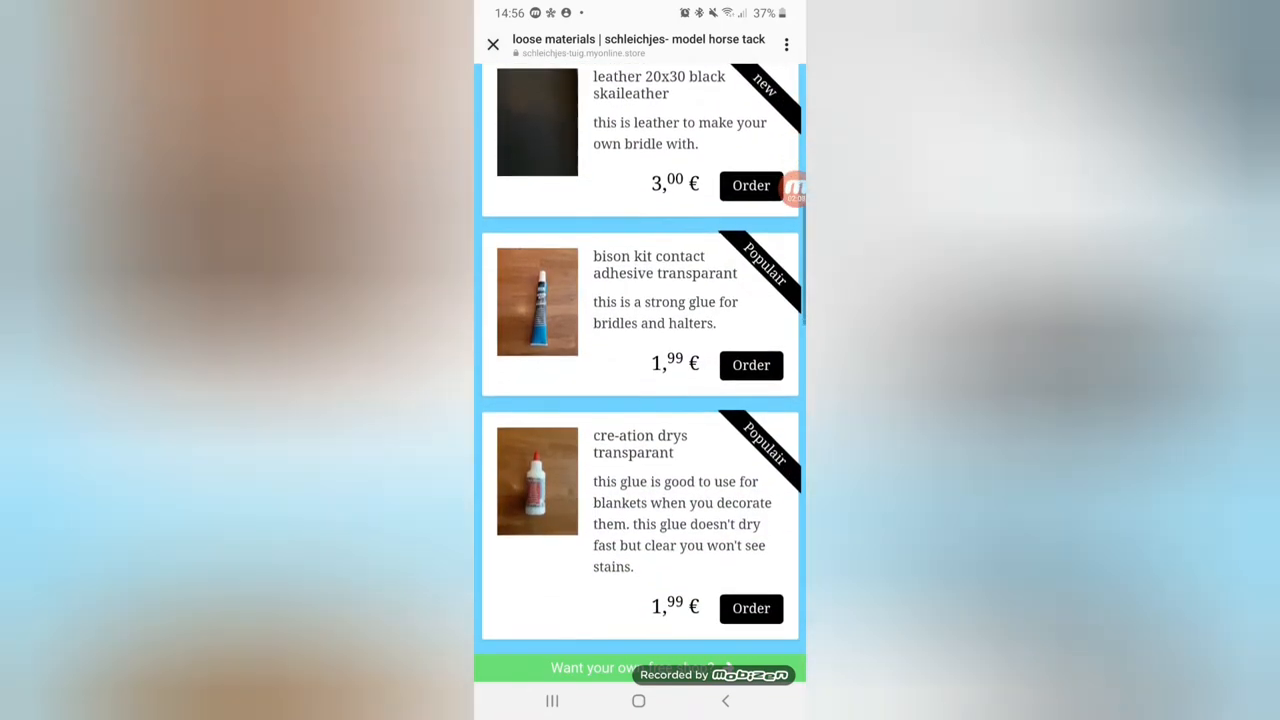
scroll("down", 3)
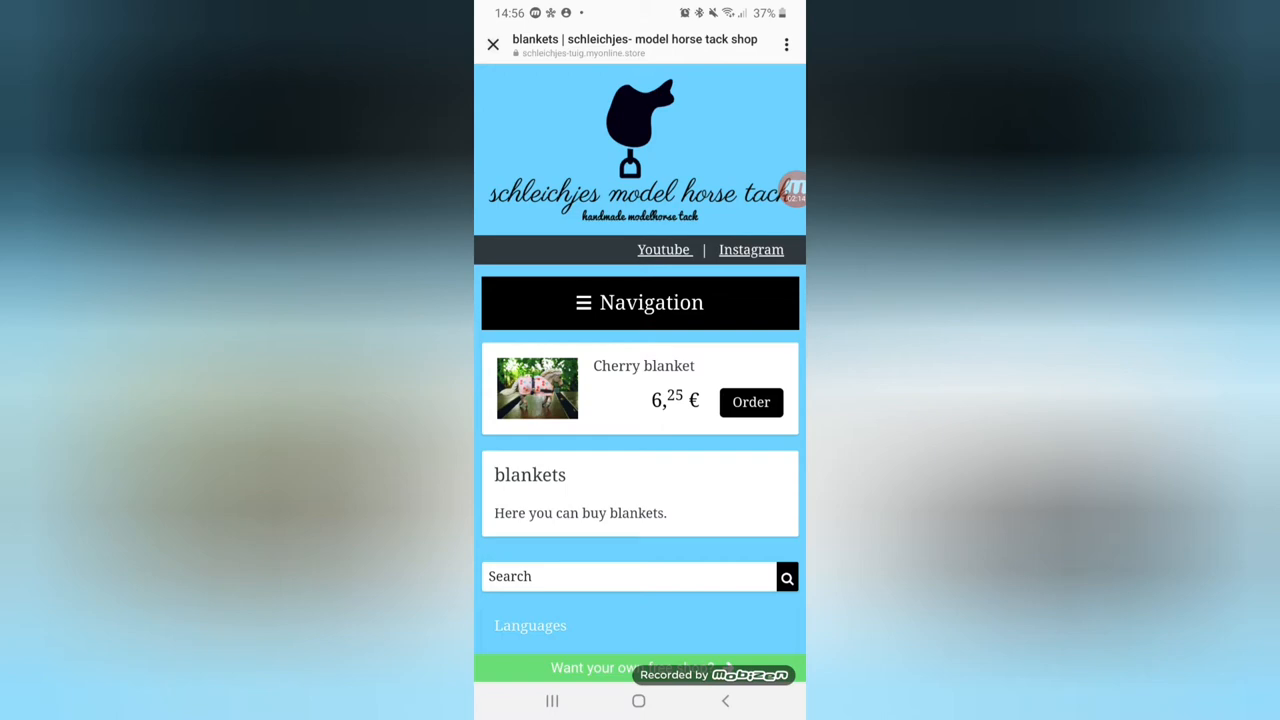
Step: Open the halters category and scroll its ribbon halters, including a simple one at 1.40 €
left_click(640, 302)
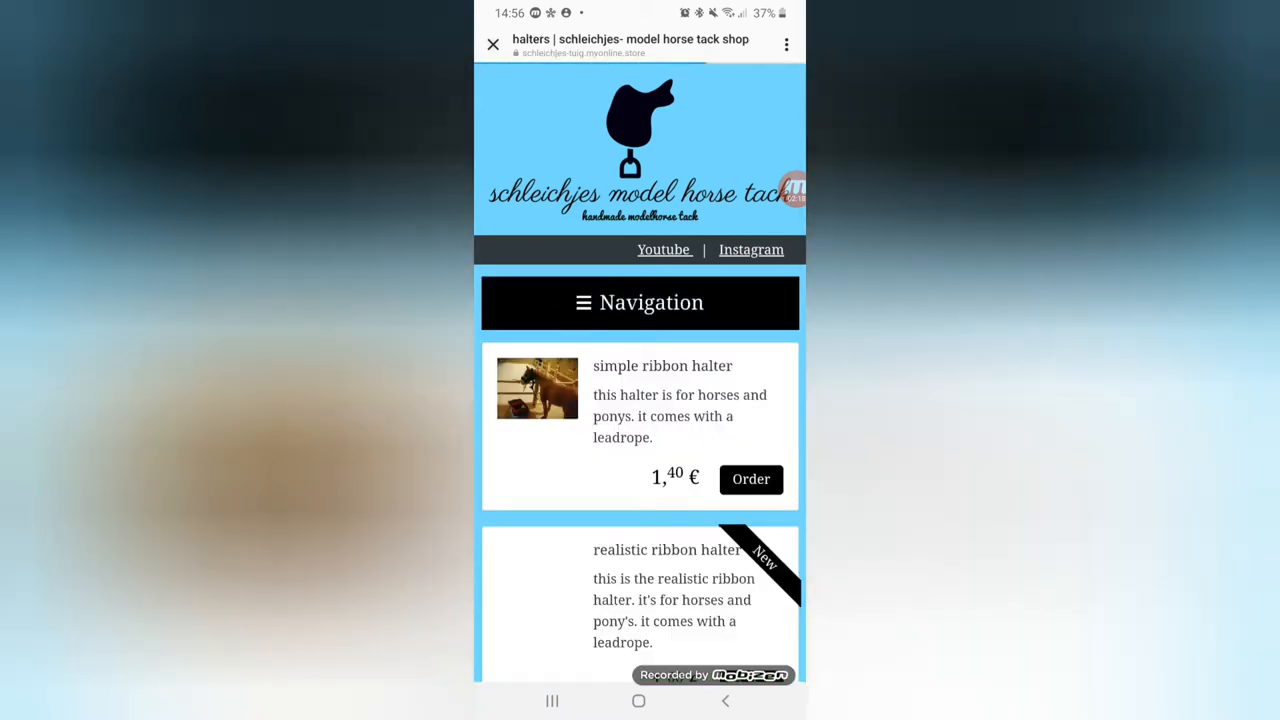
scroll("down", 3)
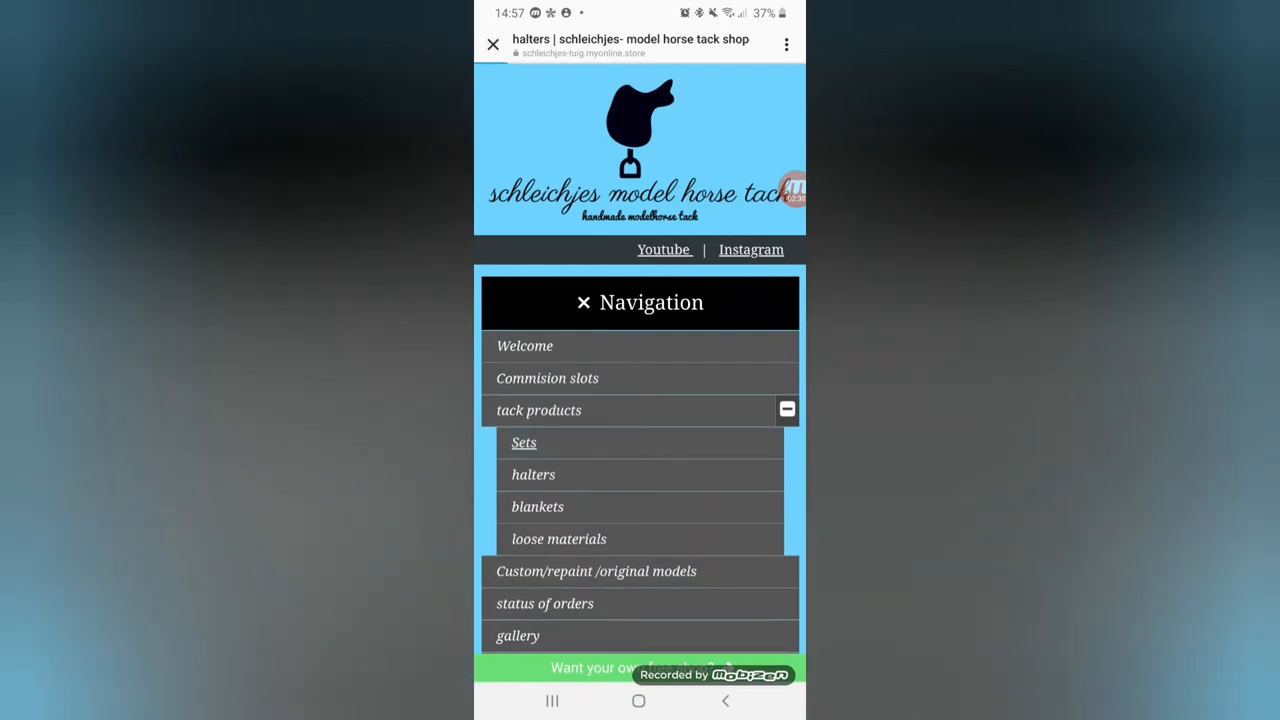
Step: Browse Sets and enlarge the Lunging set photo (10.00 €, one in stock)
left_click(524, 442)
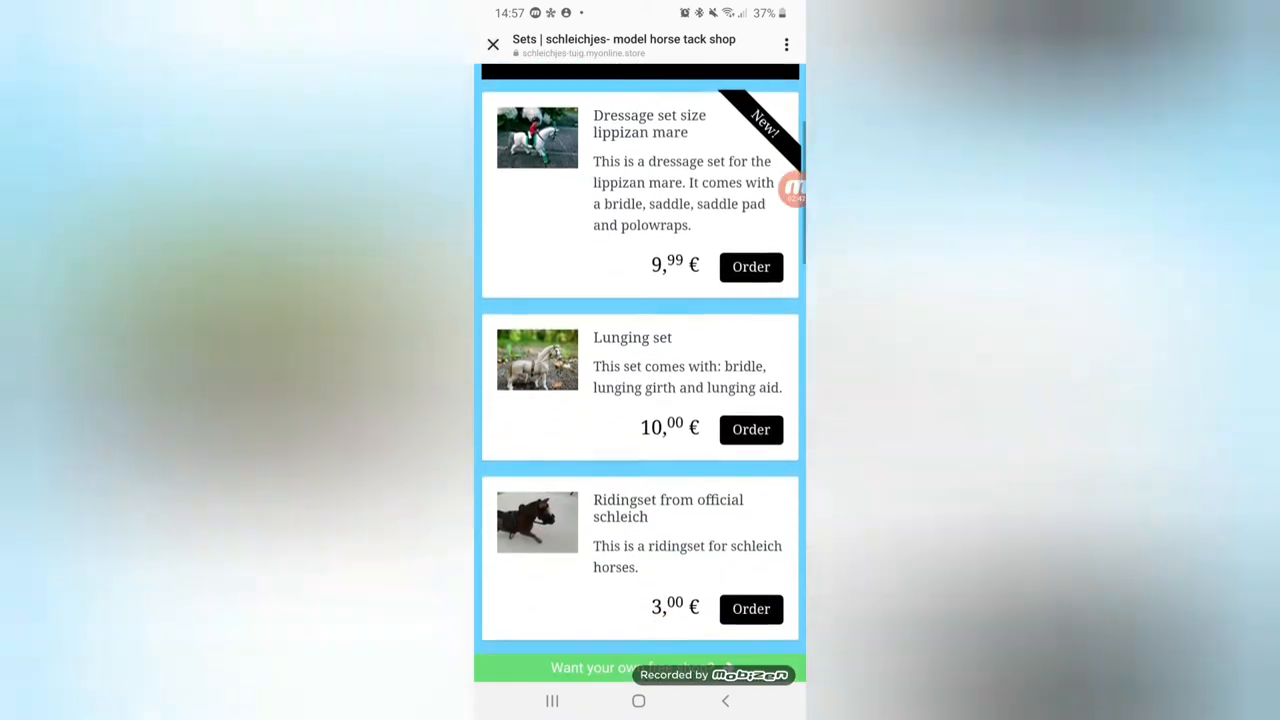
scroll("down", 3)
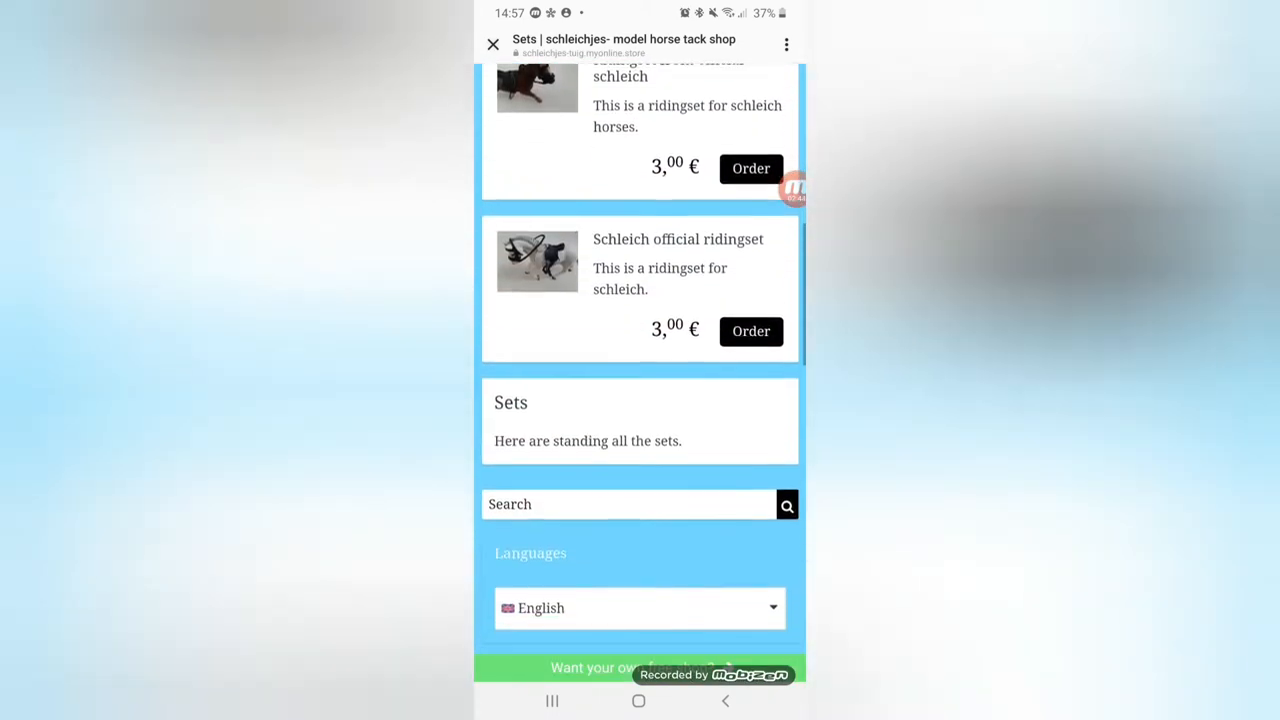
scroll("up", 3)
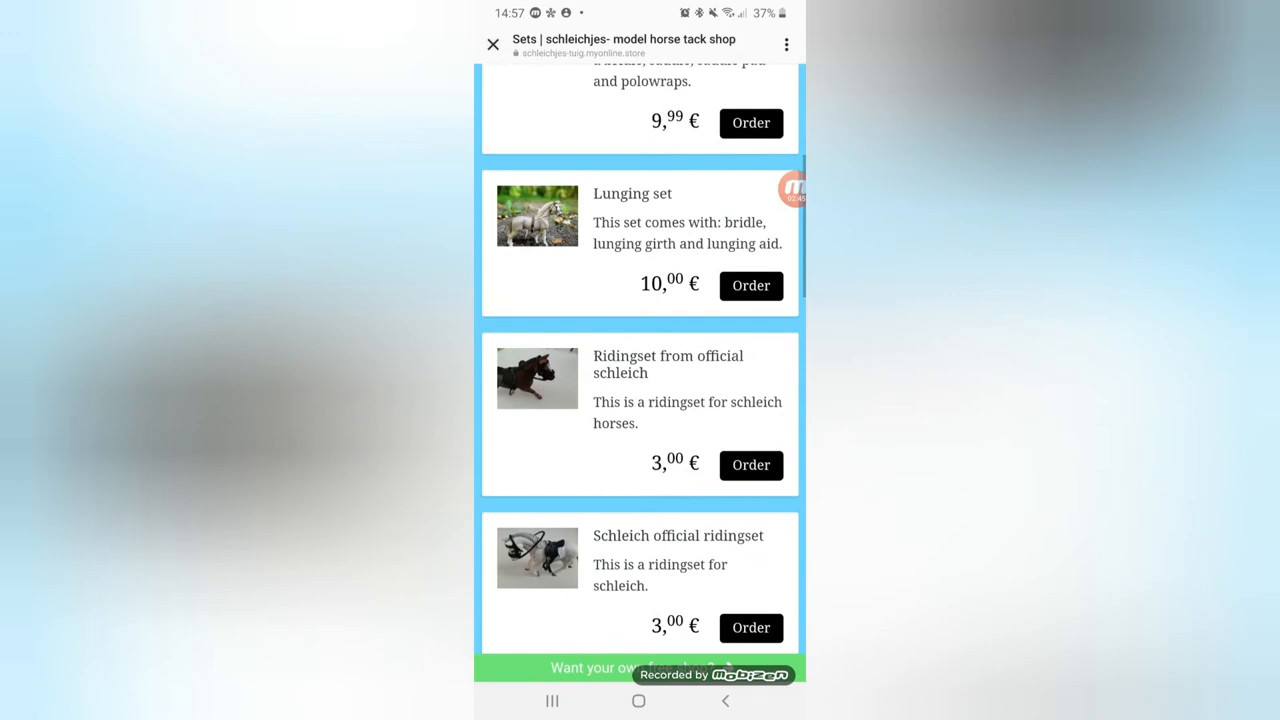
scroll("down", 3)
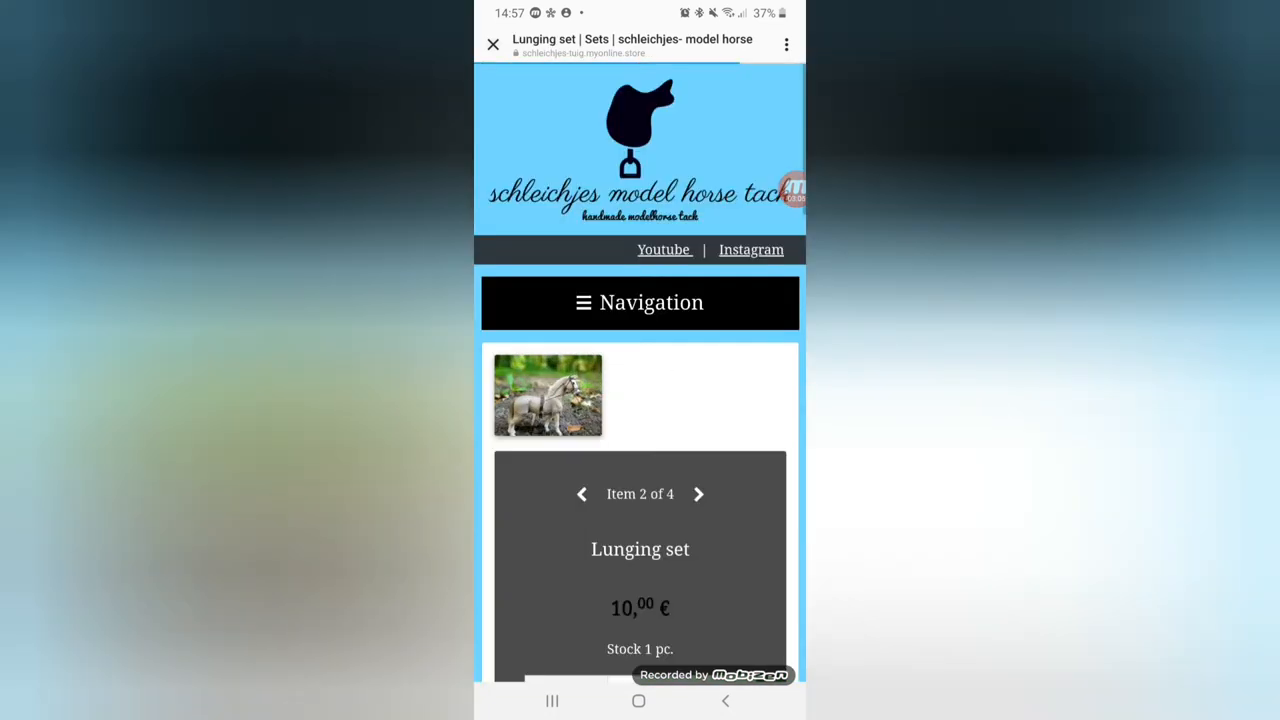
left_click(547, 395)
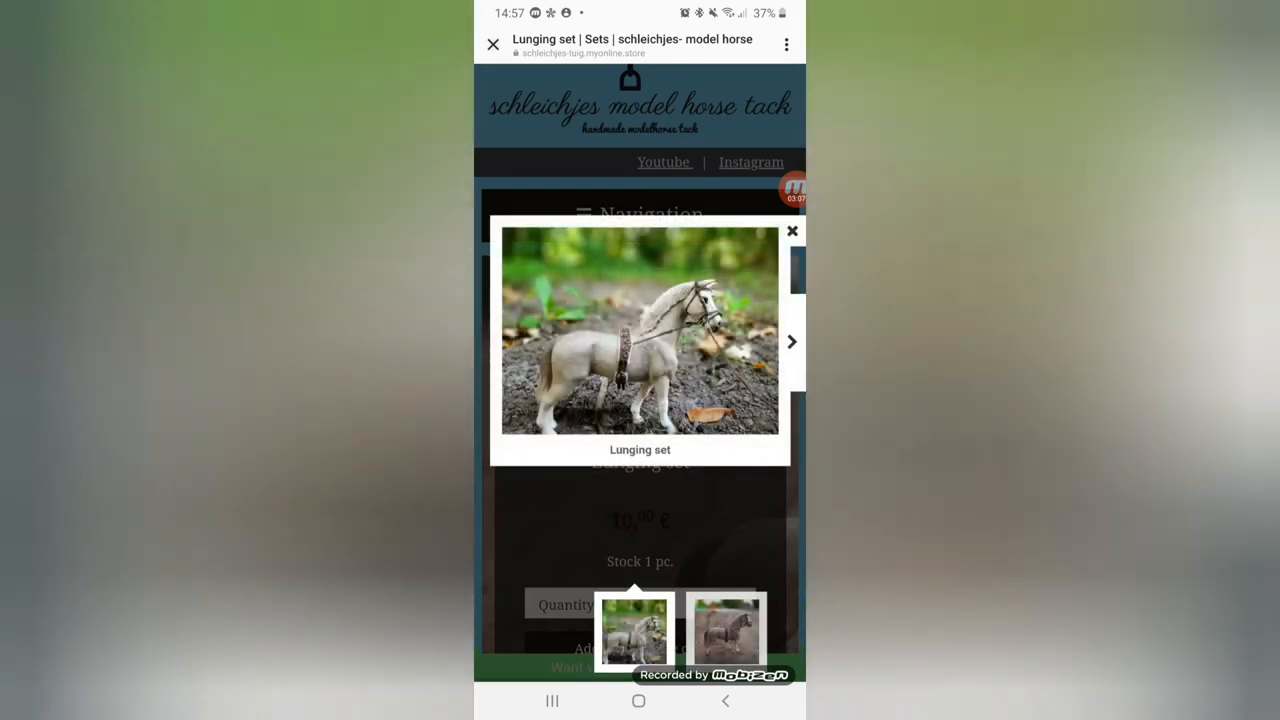